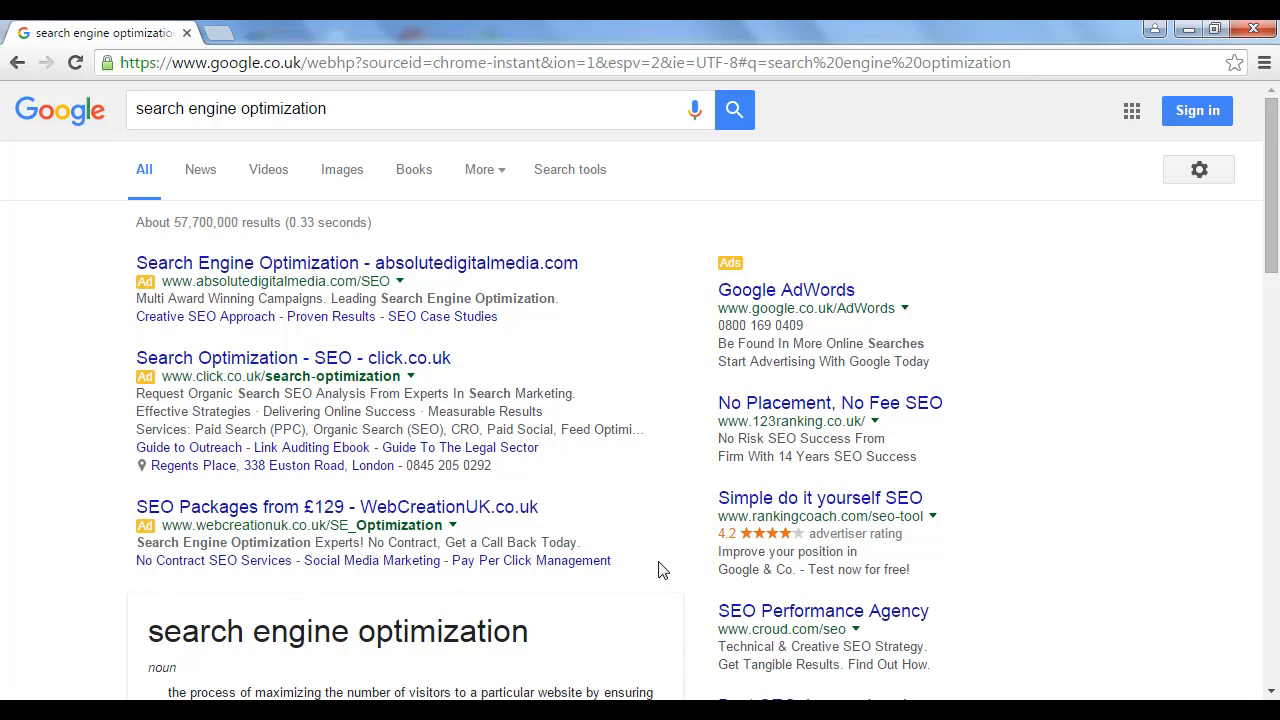
mouse_move(584, 312)
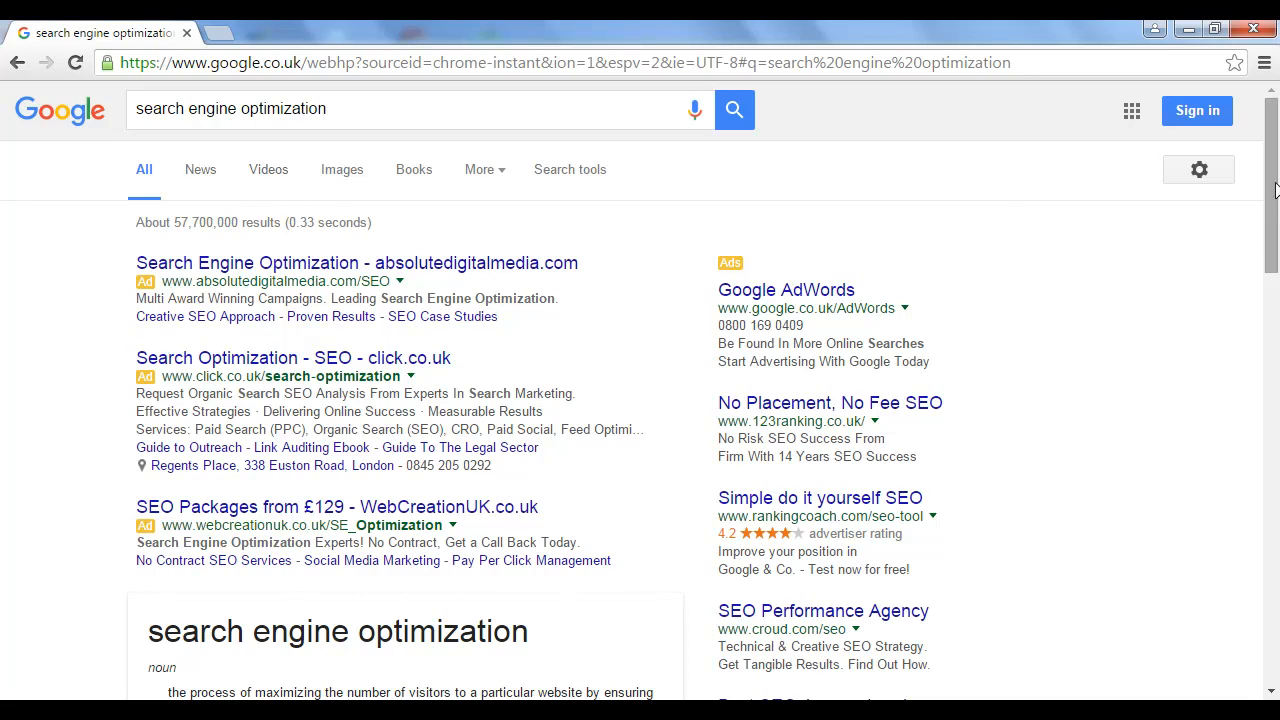
Step: Scroll down the Google results for 'search engine optimization' past the definition to the organic listings
scroll("down", 3)
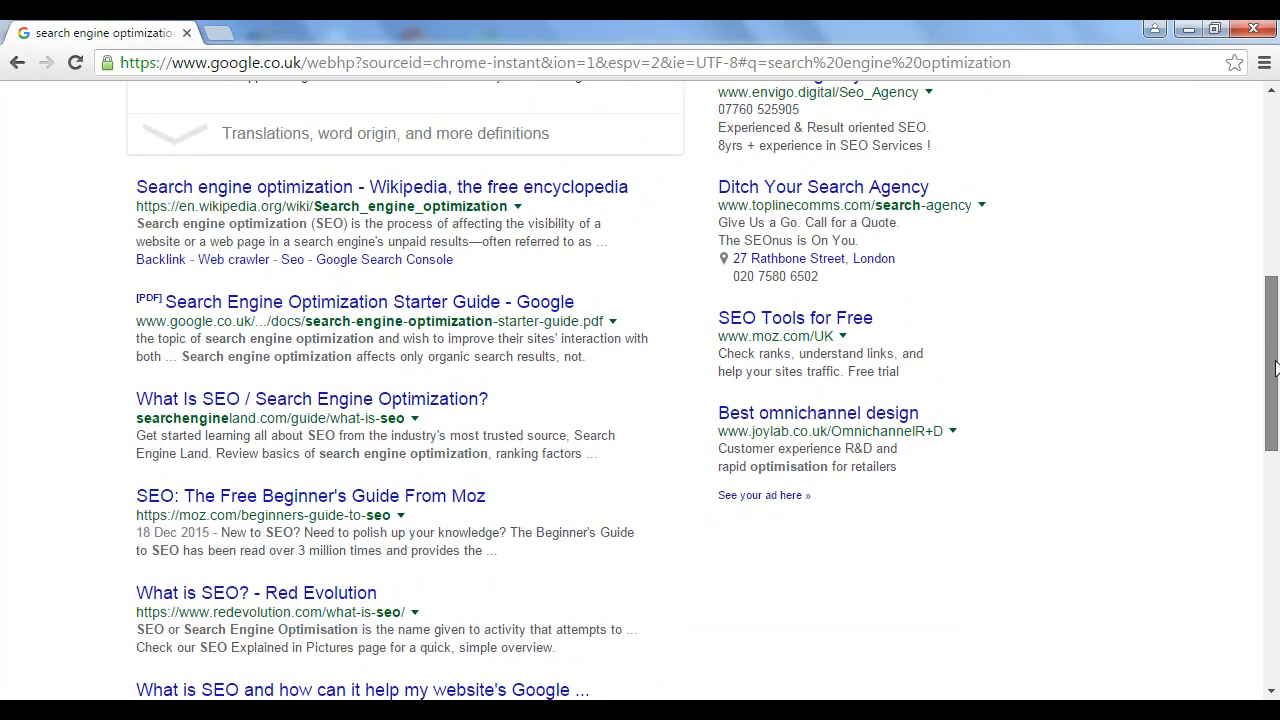
scroll("down", 3)
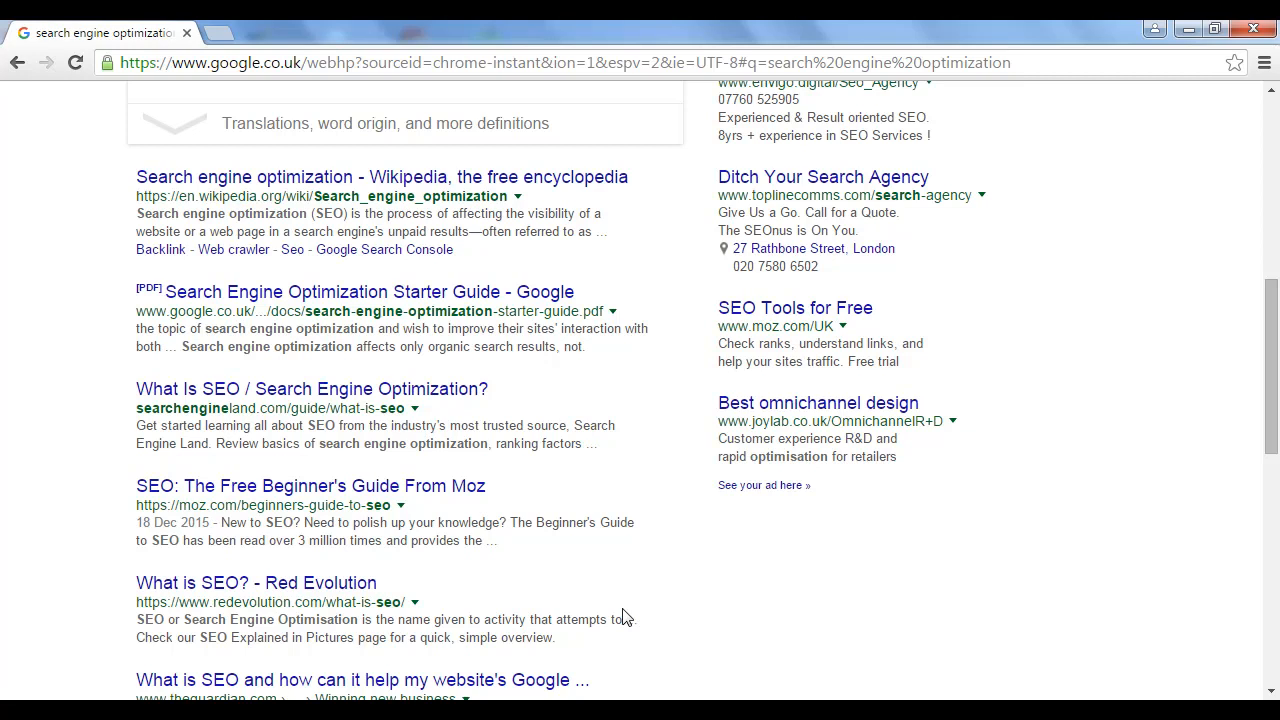
mouse_move(358, 580)
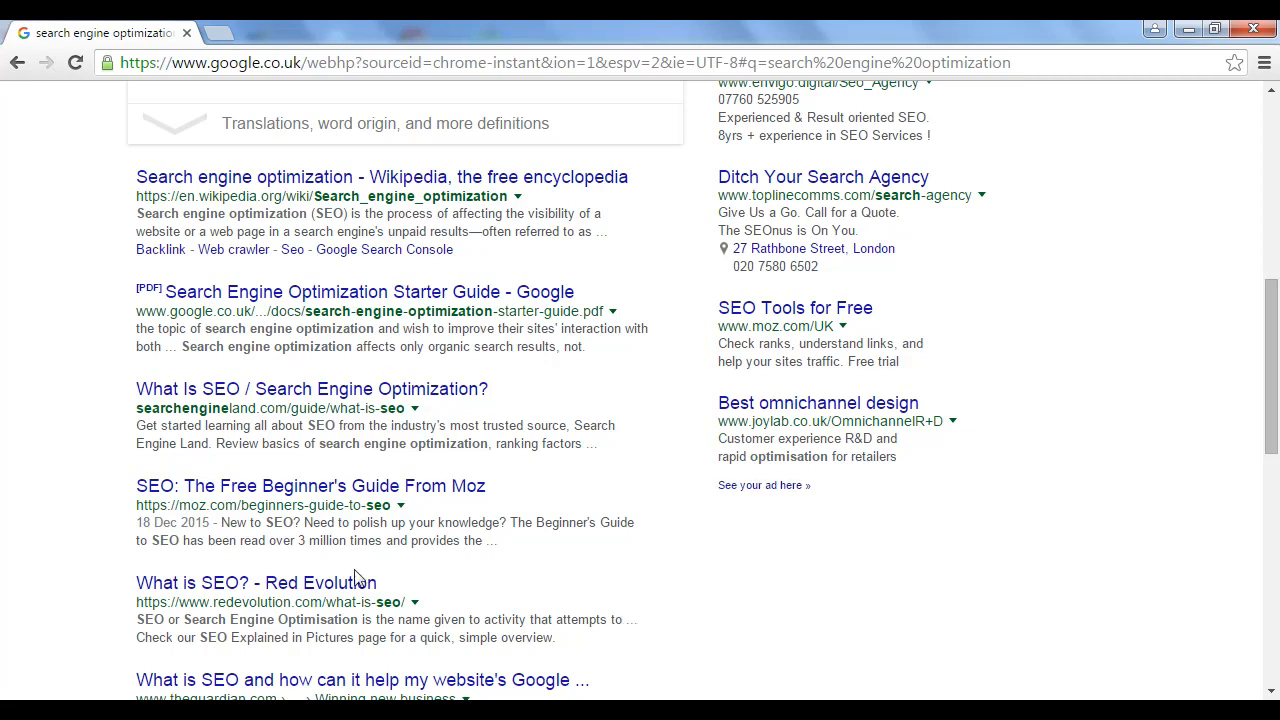
mouse_move(696, 536)
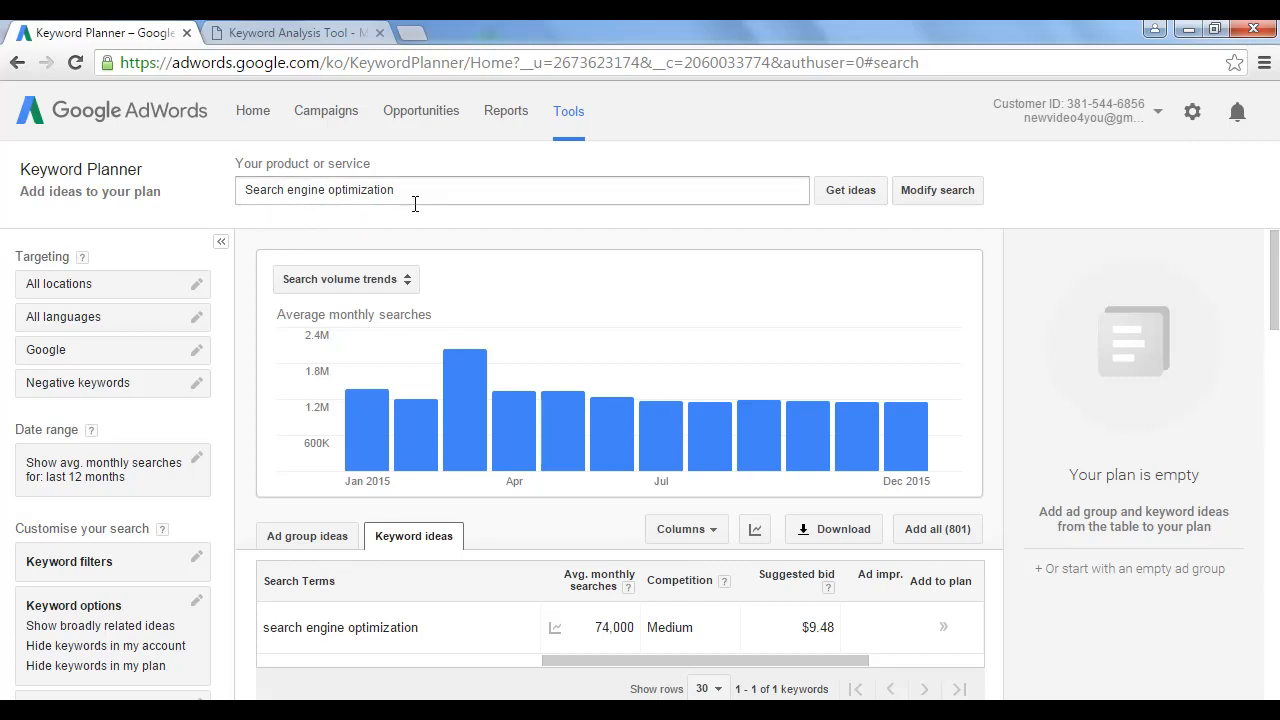
mouse_move(418, 218)
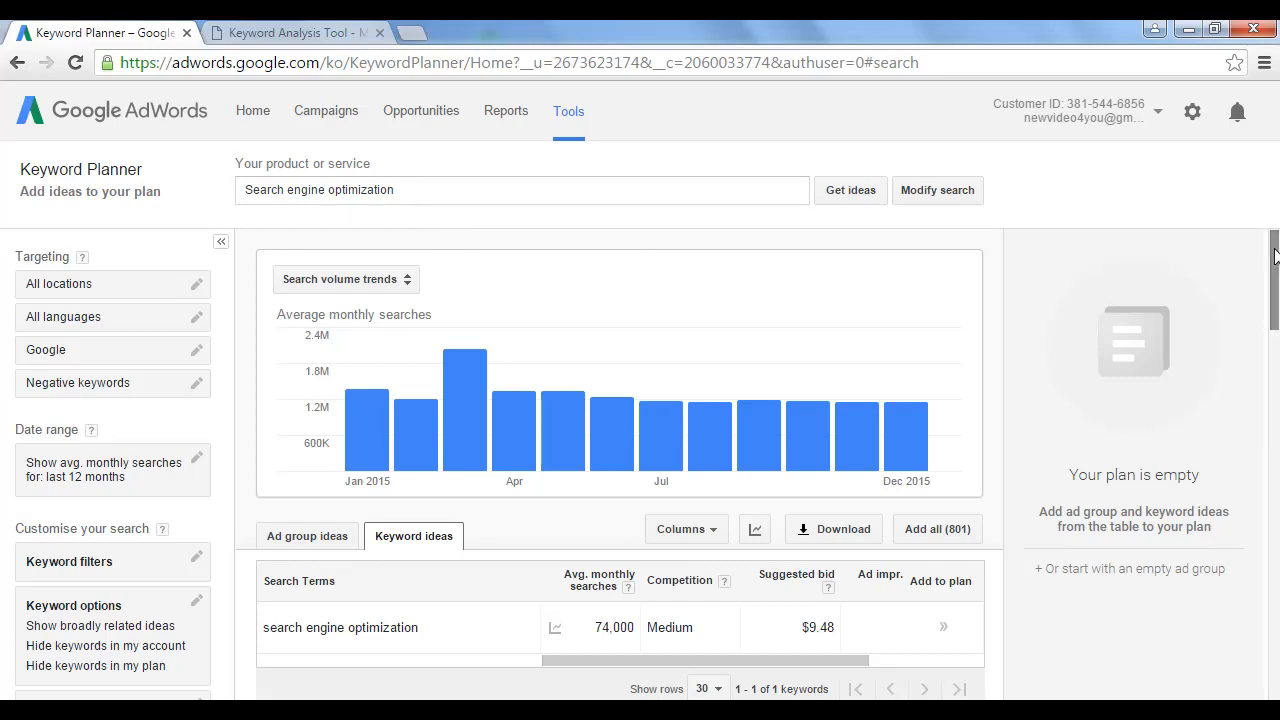
mouse_move(852, 190)
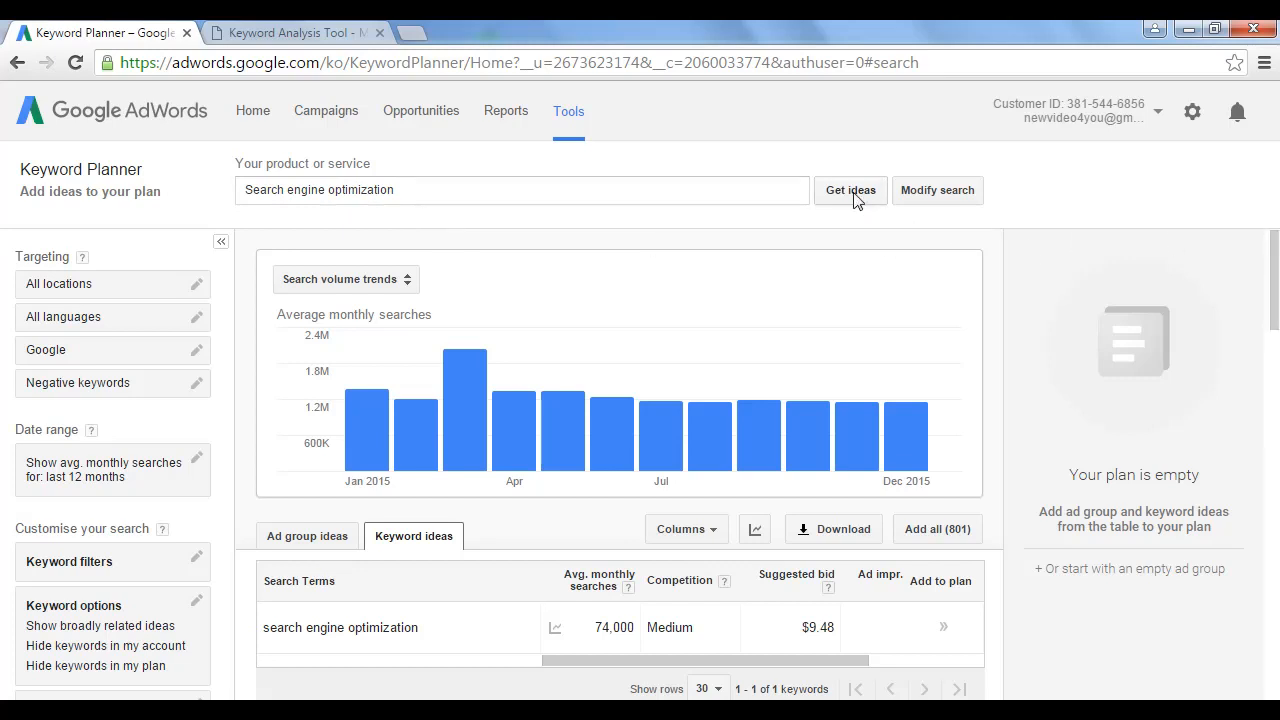
scroll("down", 3)
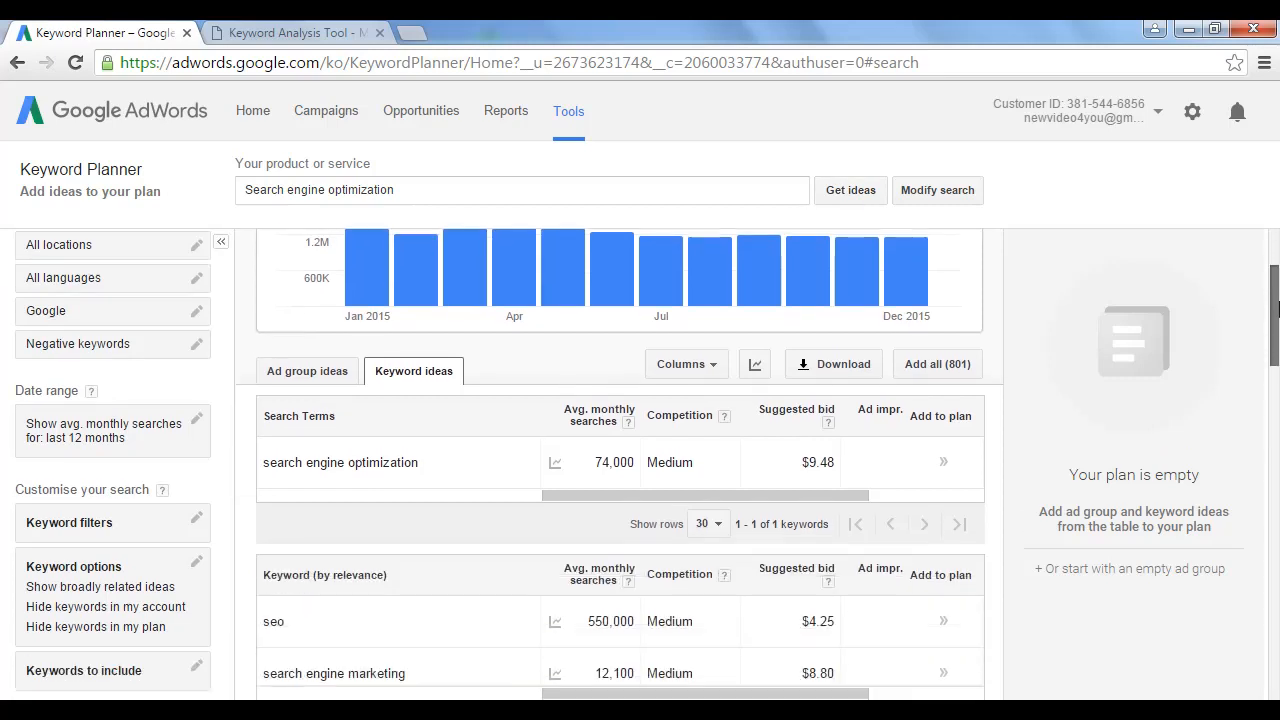
scroll("down", 3)
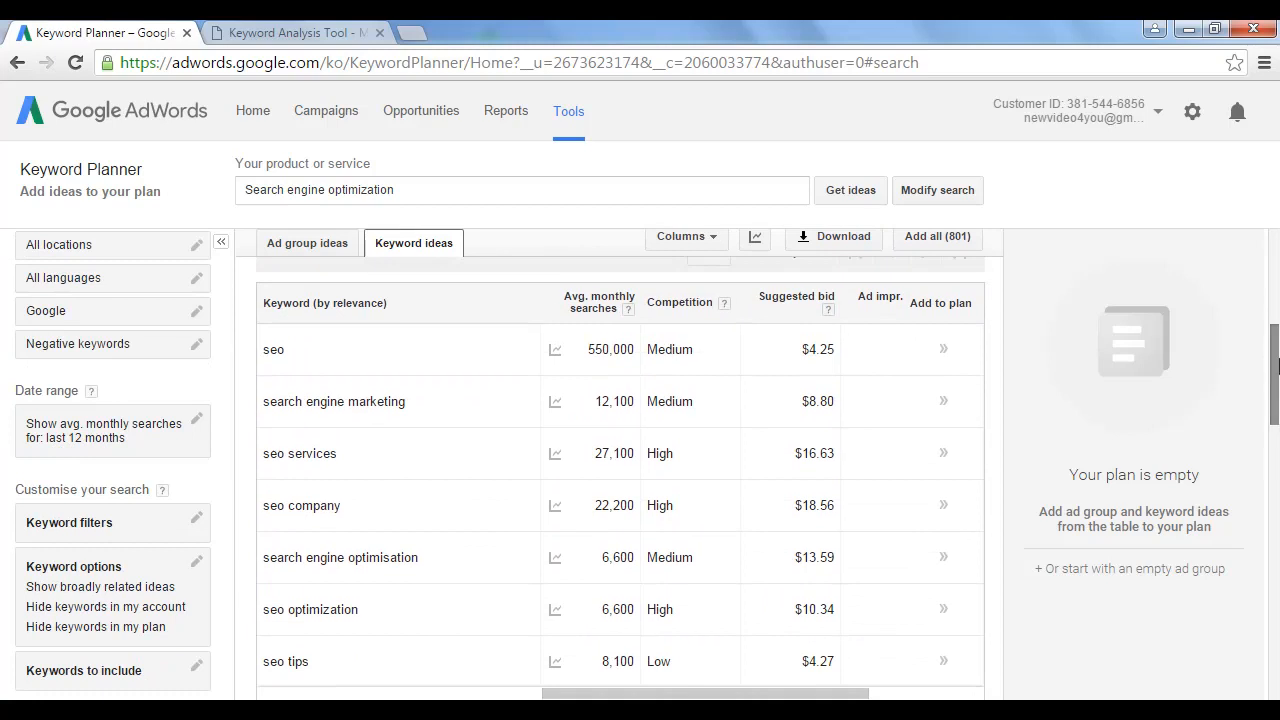
mouse_move(380, 348)
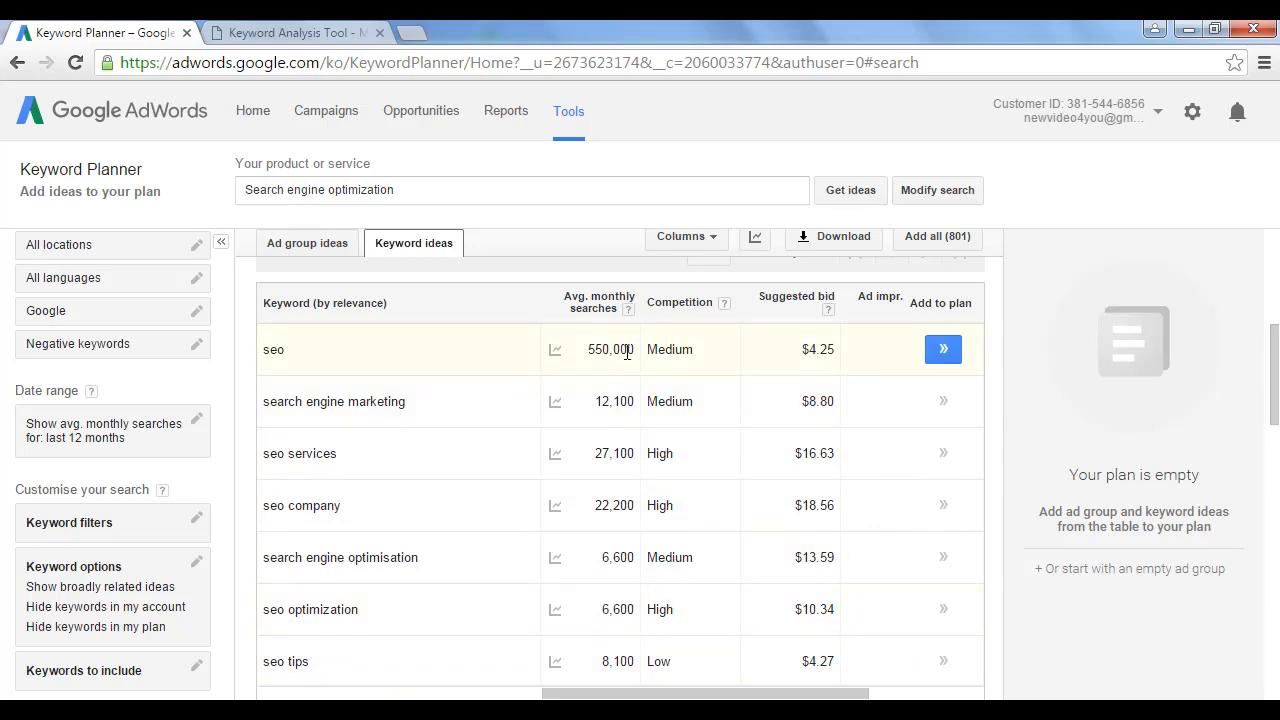
mouse_move(616, 504)
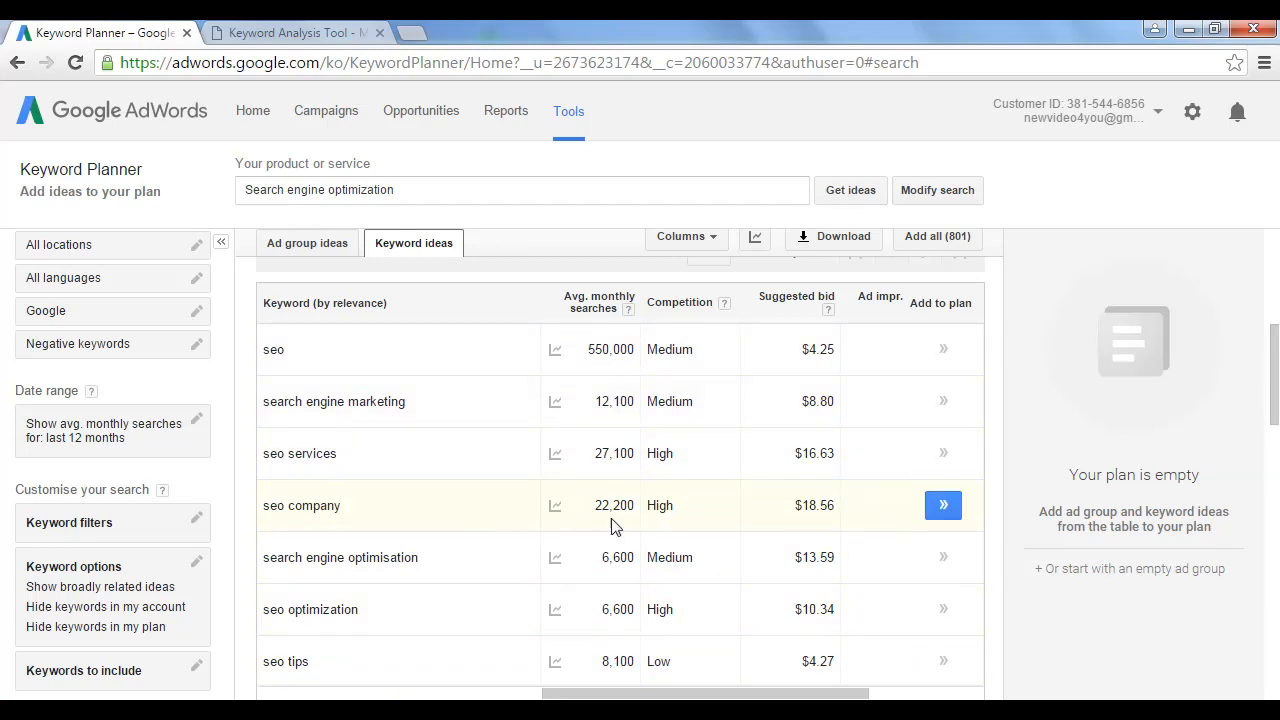
mouse_move(652, 660)
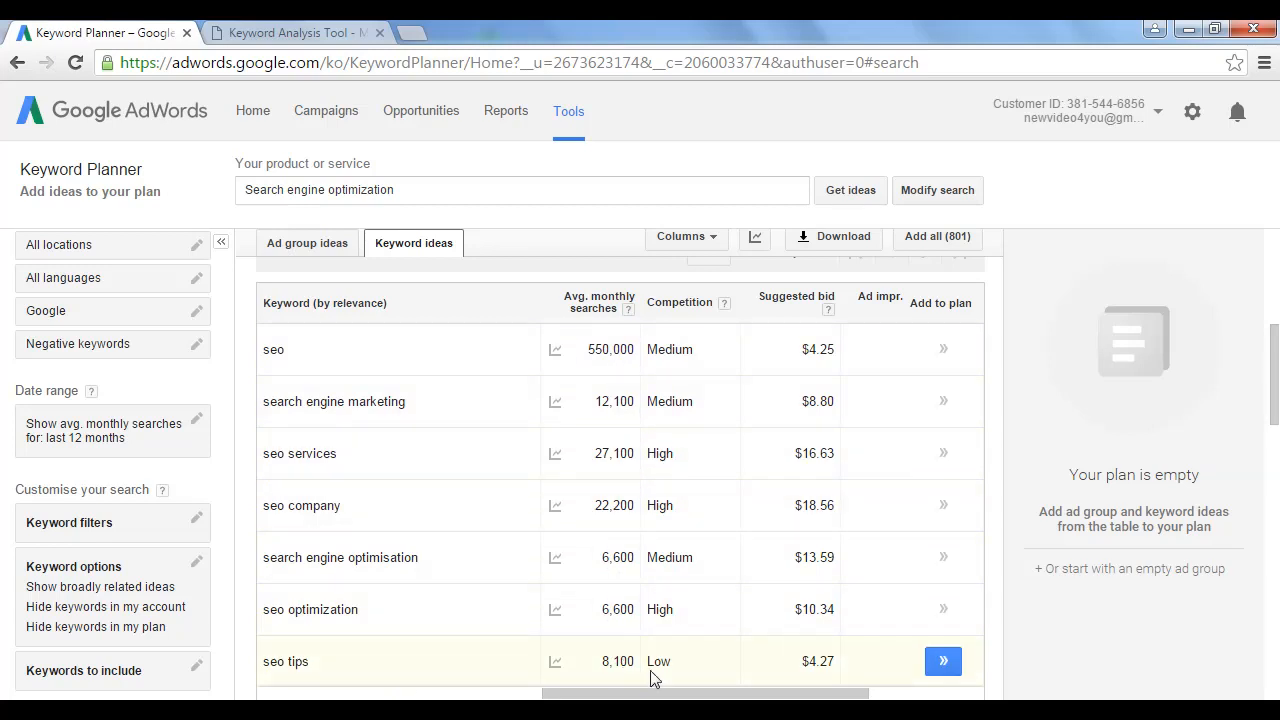
mouse_move(696, 348)
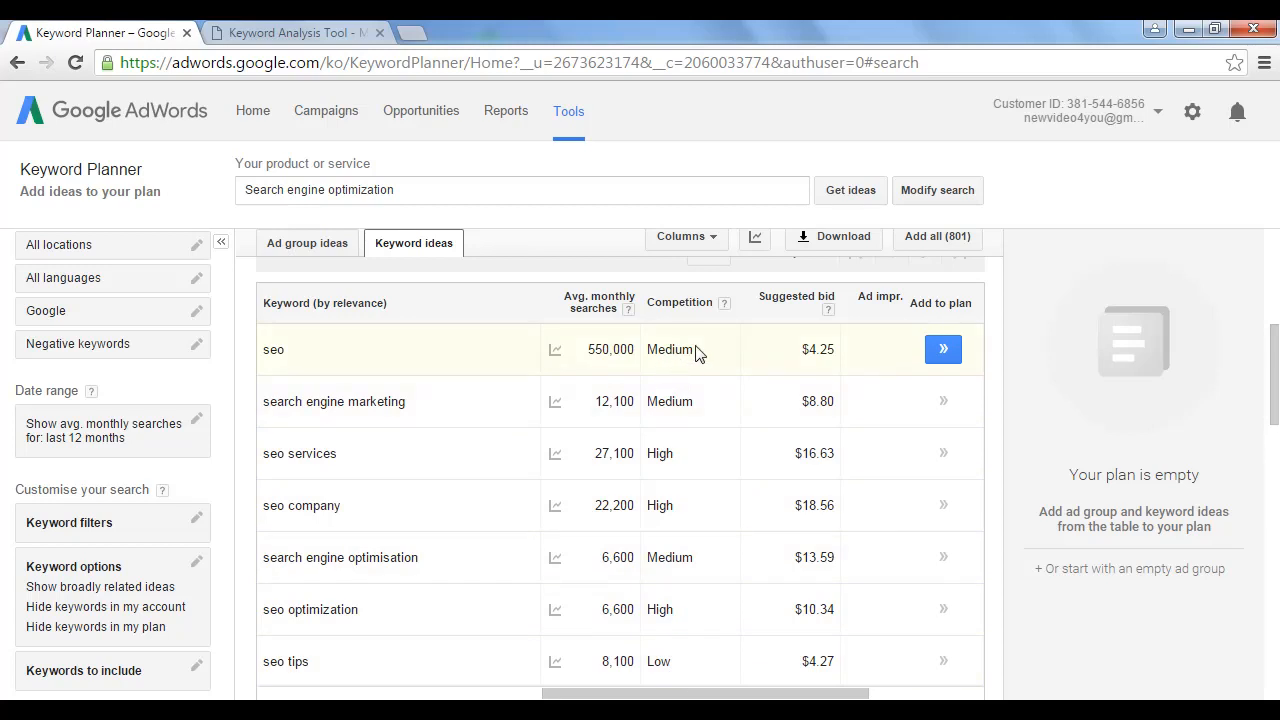
mouse_move(708, 368)
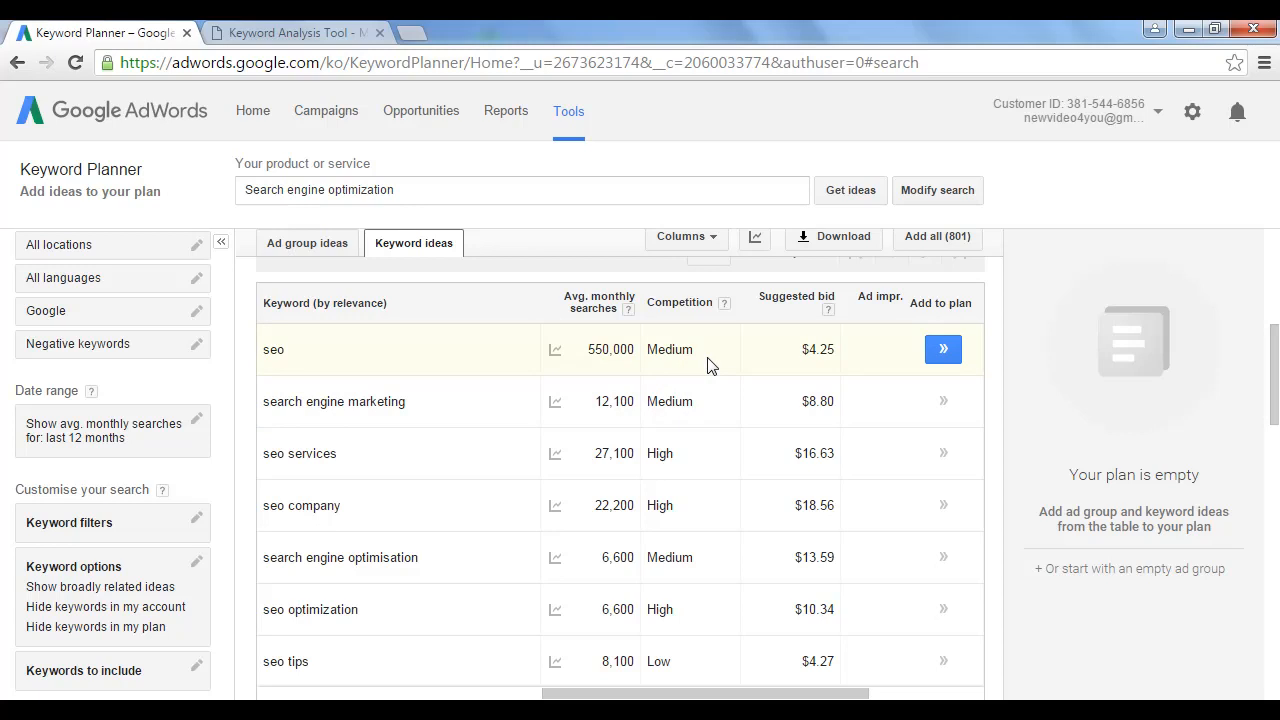
mouse_move(650, 660)
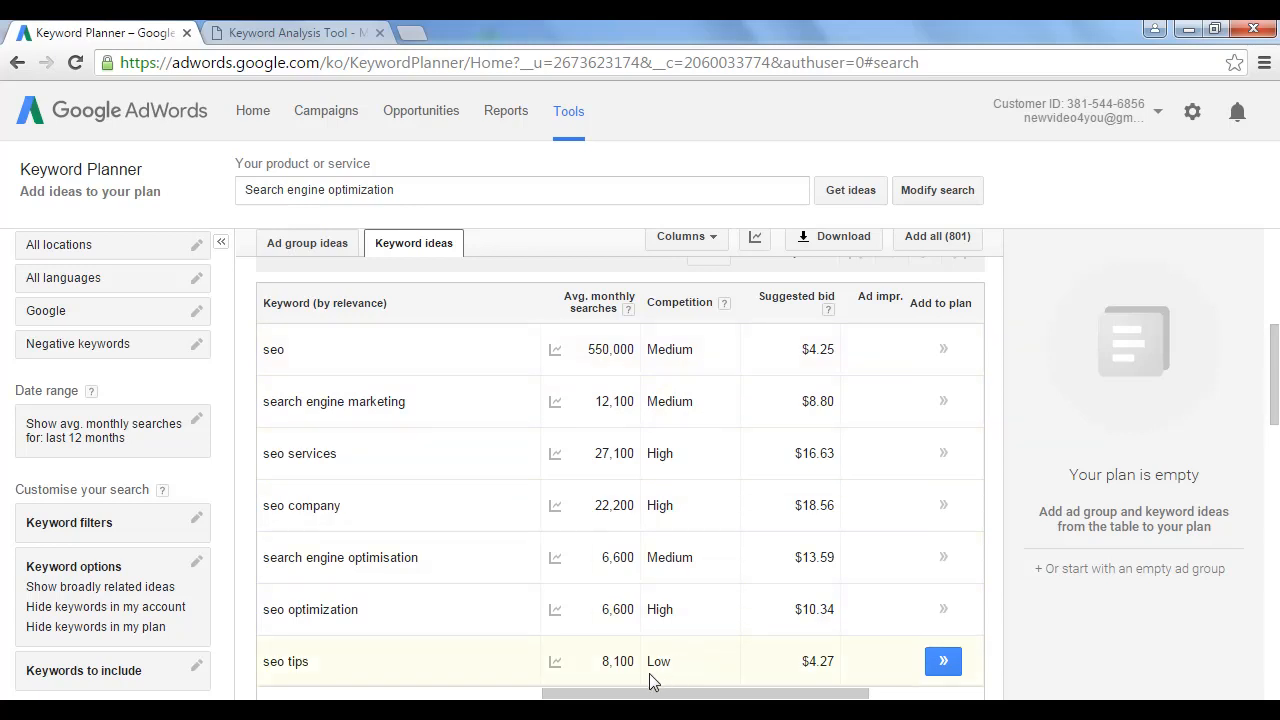
mouse_move(676, 672)
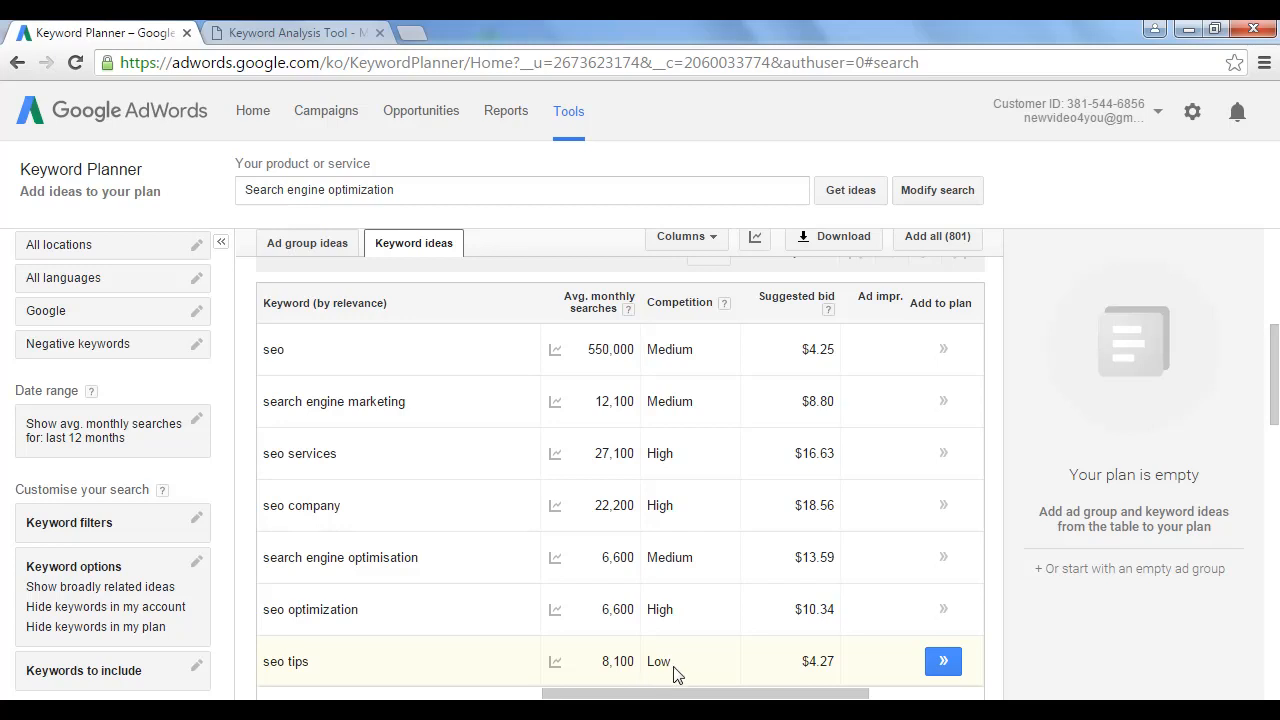
mouse_move(670, 680)
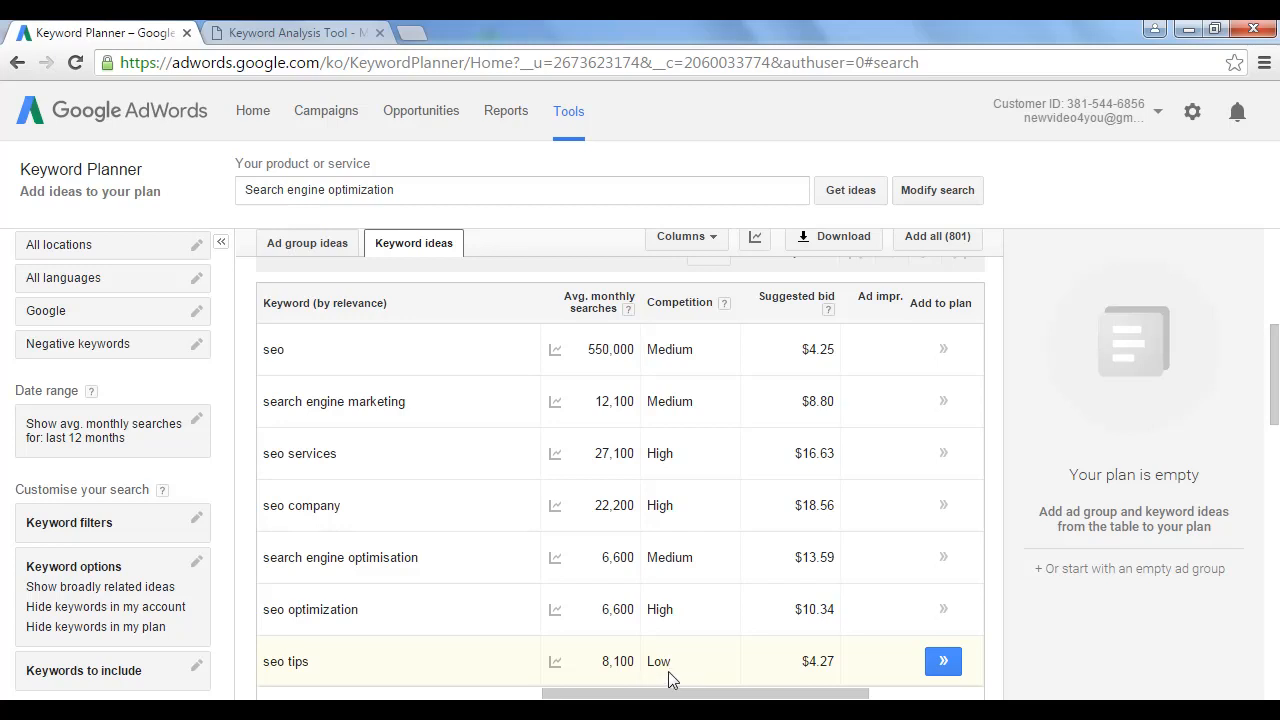
mouse_move(646, 668)
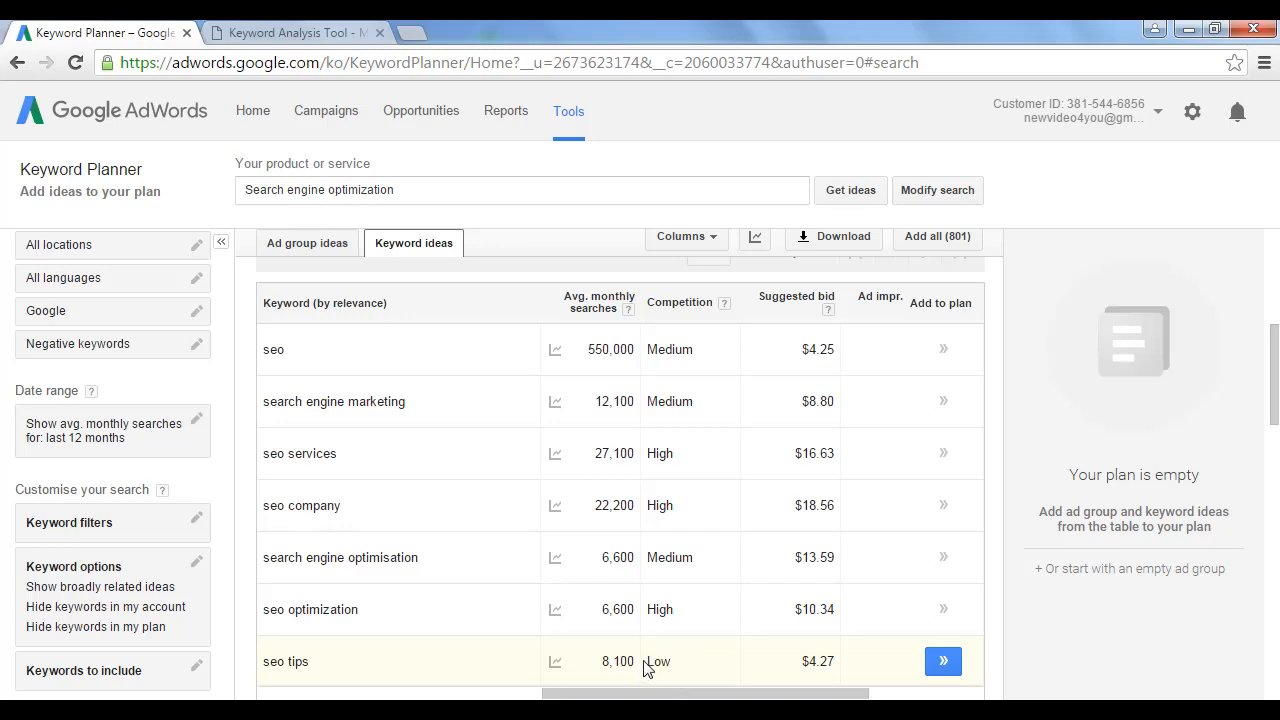
mouse_move(632, 680)
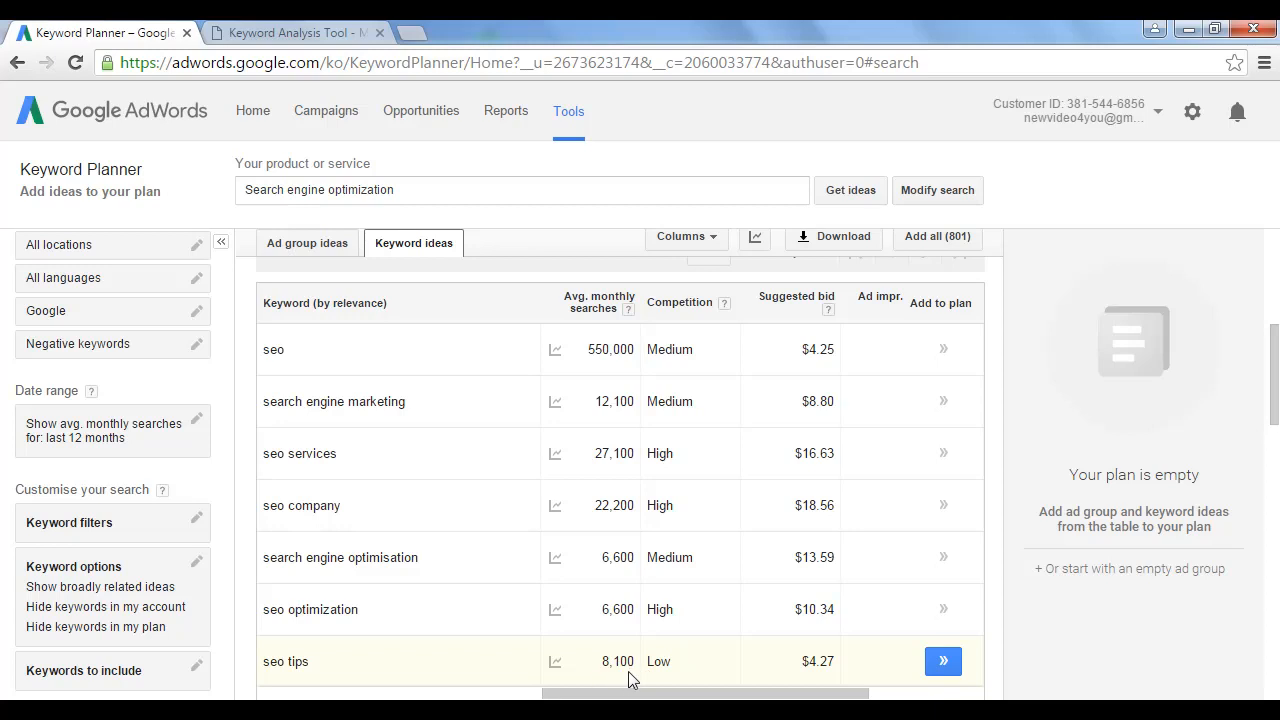
mouse_move(742, 556)
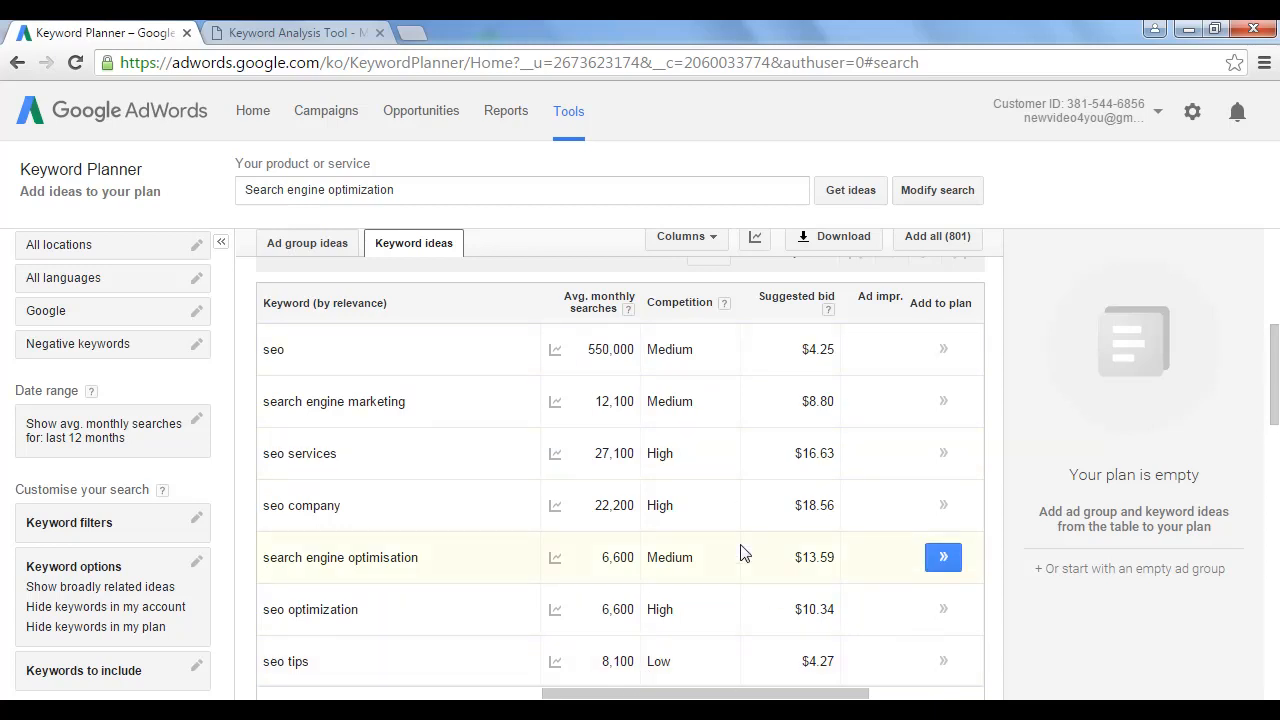
mouse_move(866, 400)
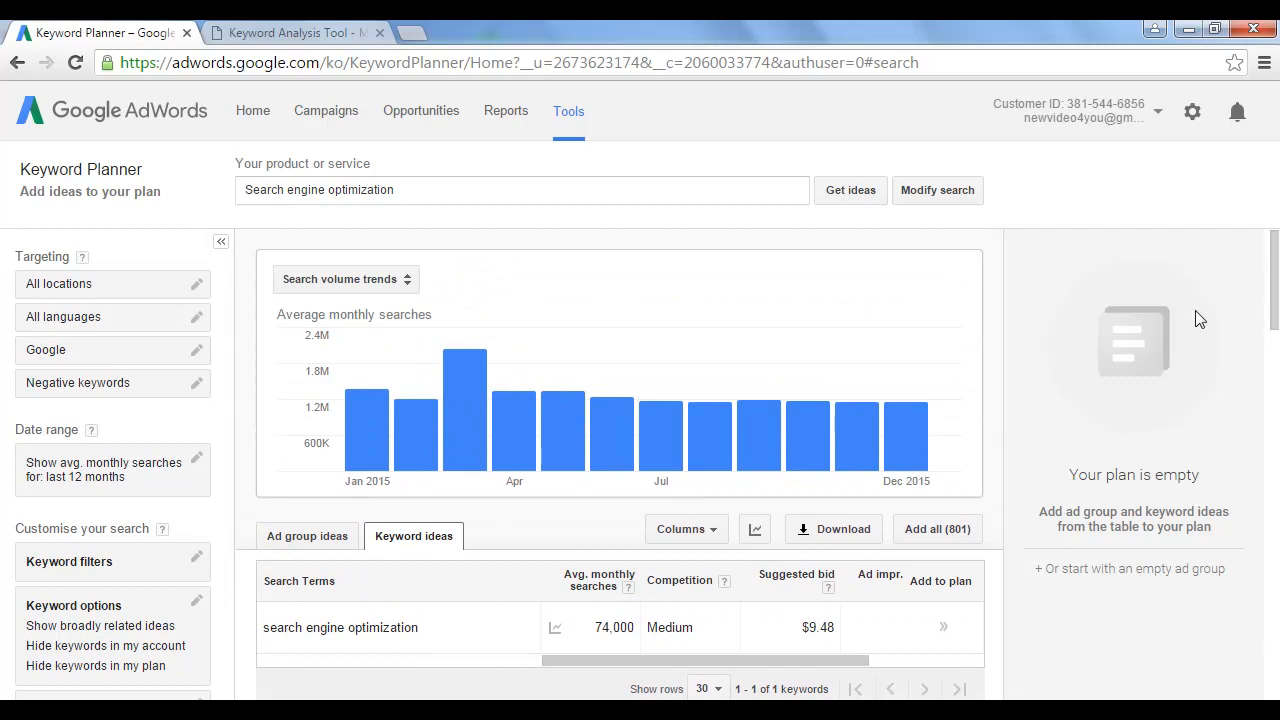
mouse_move(490, 388)
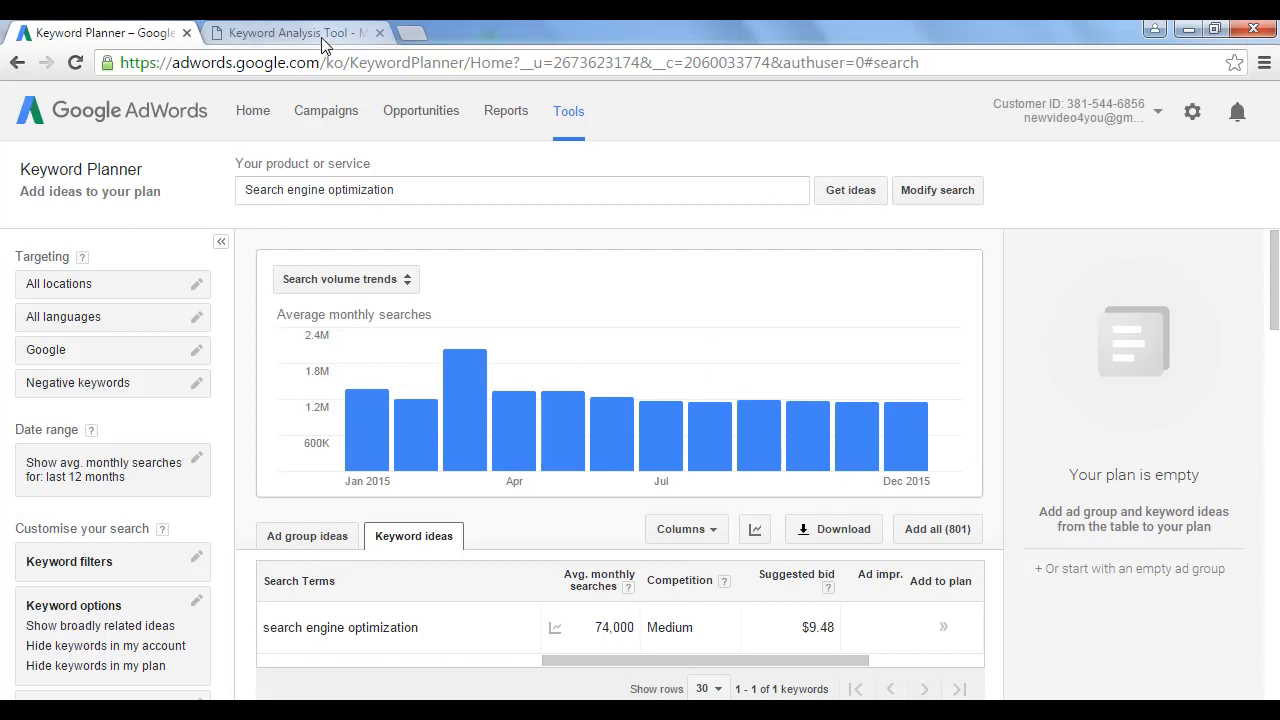
Step: Switch to the Market Samurai site and scroll down to its free-download signup form
left_click(296, 32)
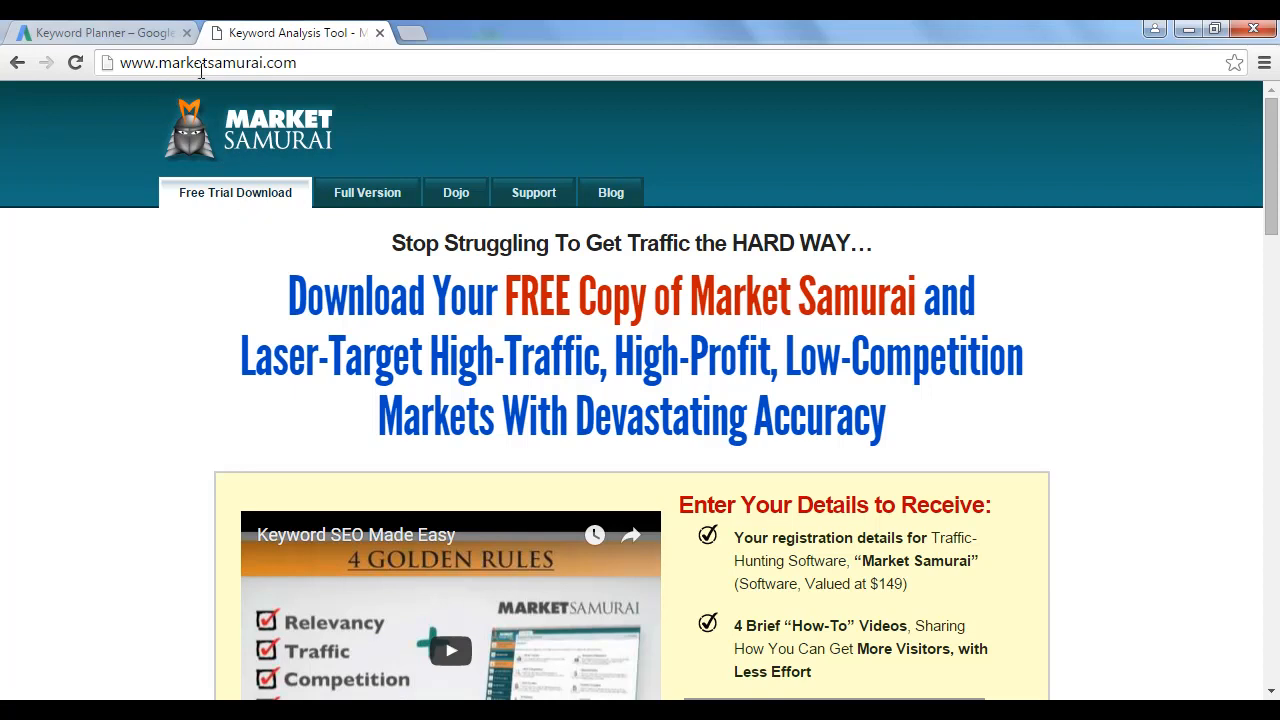
scroll("down", 3)
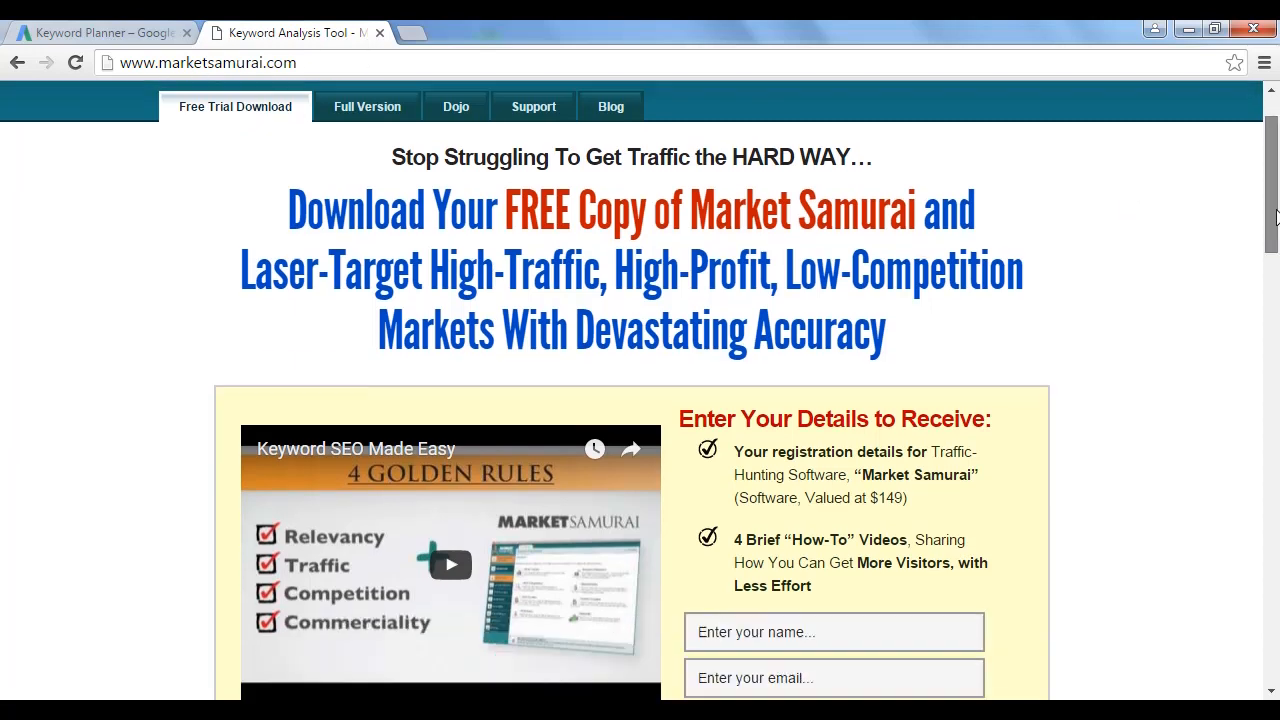
scroll("down", 3)
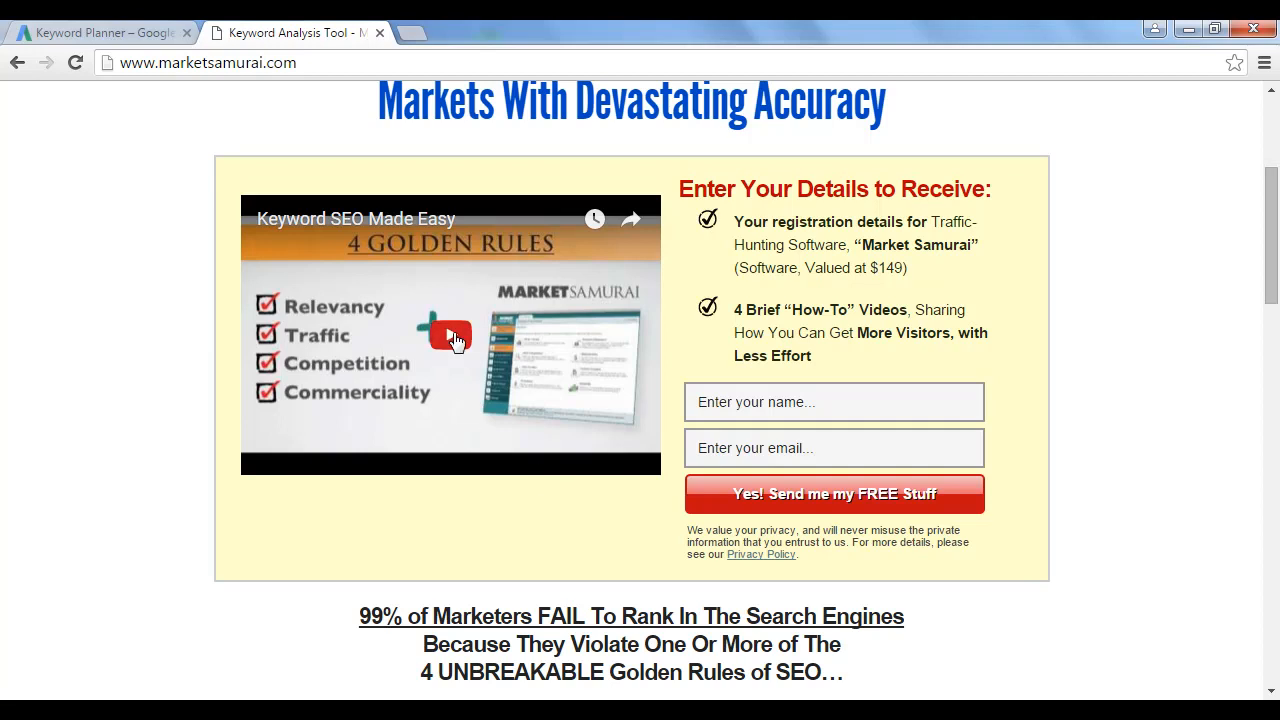
mouse_move(120, 388)
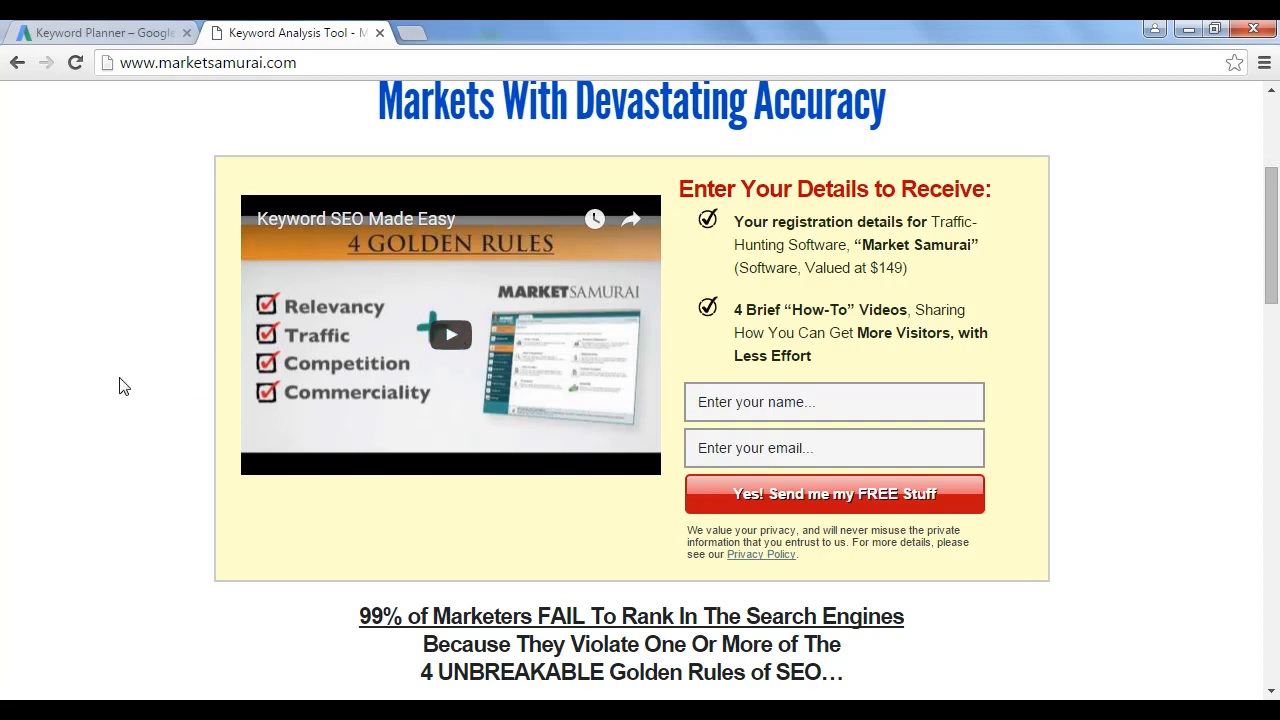